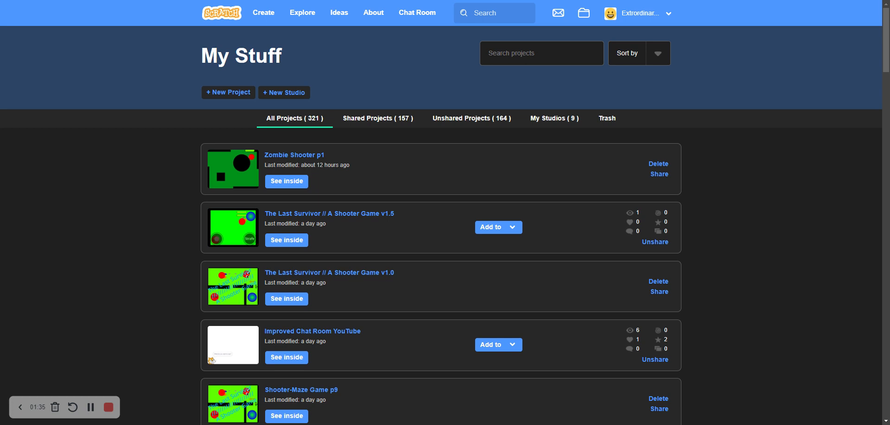
{"action": "mouse_move", "coordinate": [127, 249]}
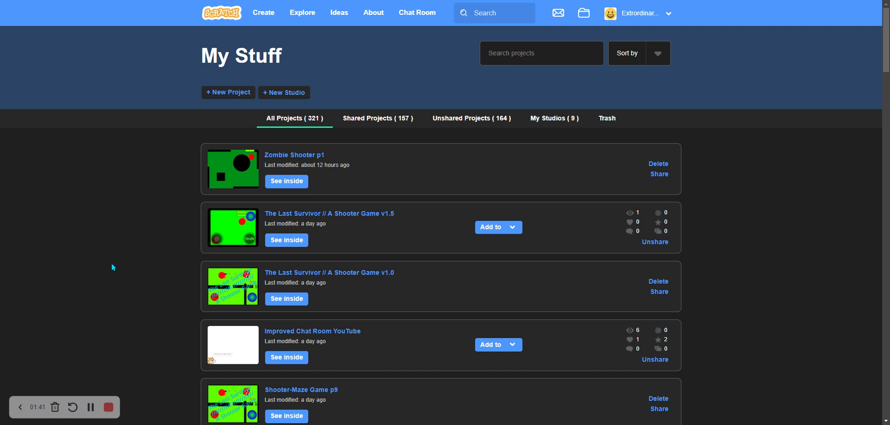
{"action": "mouse_move", "coordinate": [790, 270]}
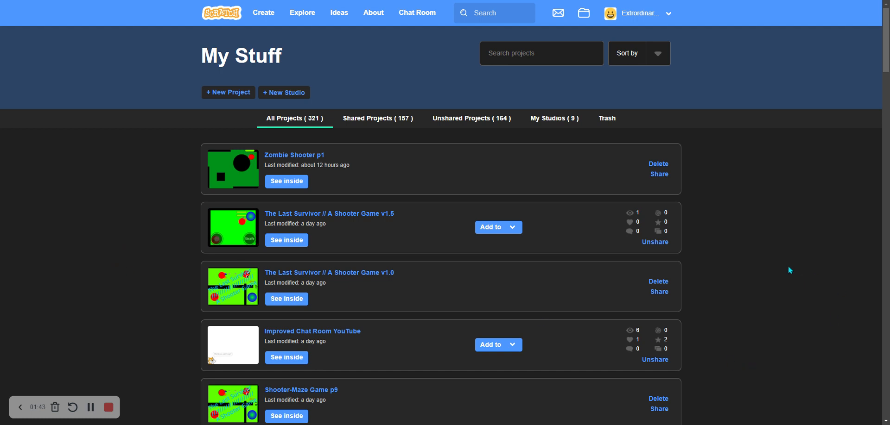
{"action": "mouse_move", "coordinate": [717, 244]}
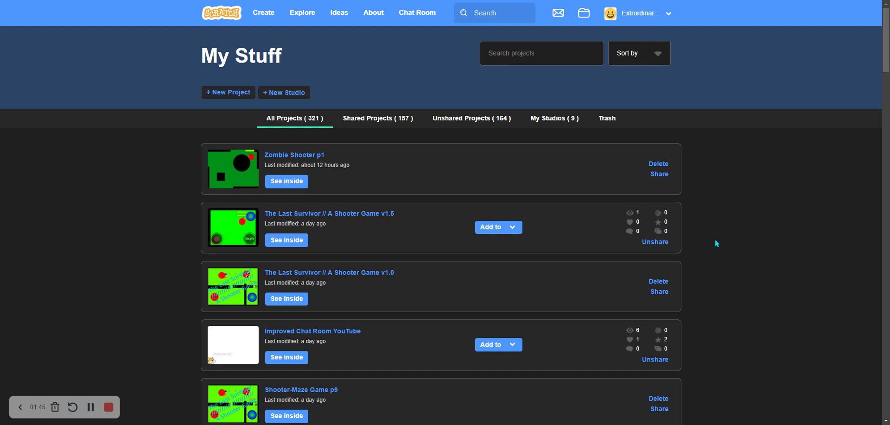
{"action": "mouse_move", "coordinate": [634, 219]}
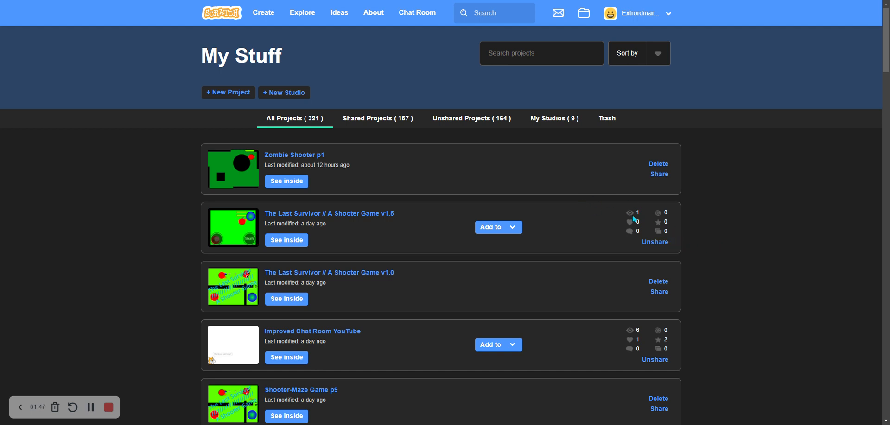